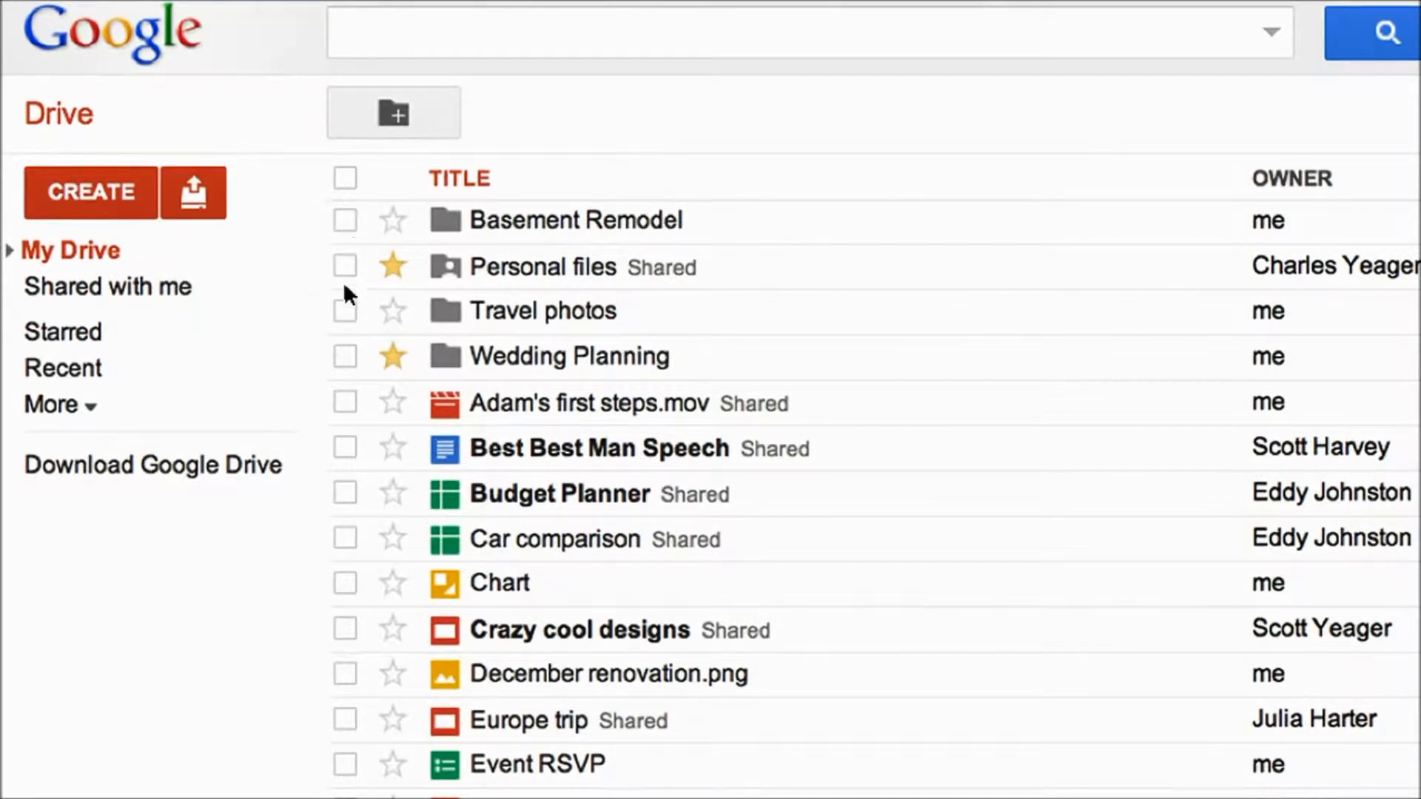
- Tick the Chart file's checkbox in My Drive to show its action toolbar
left_click(346, 584)
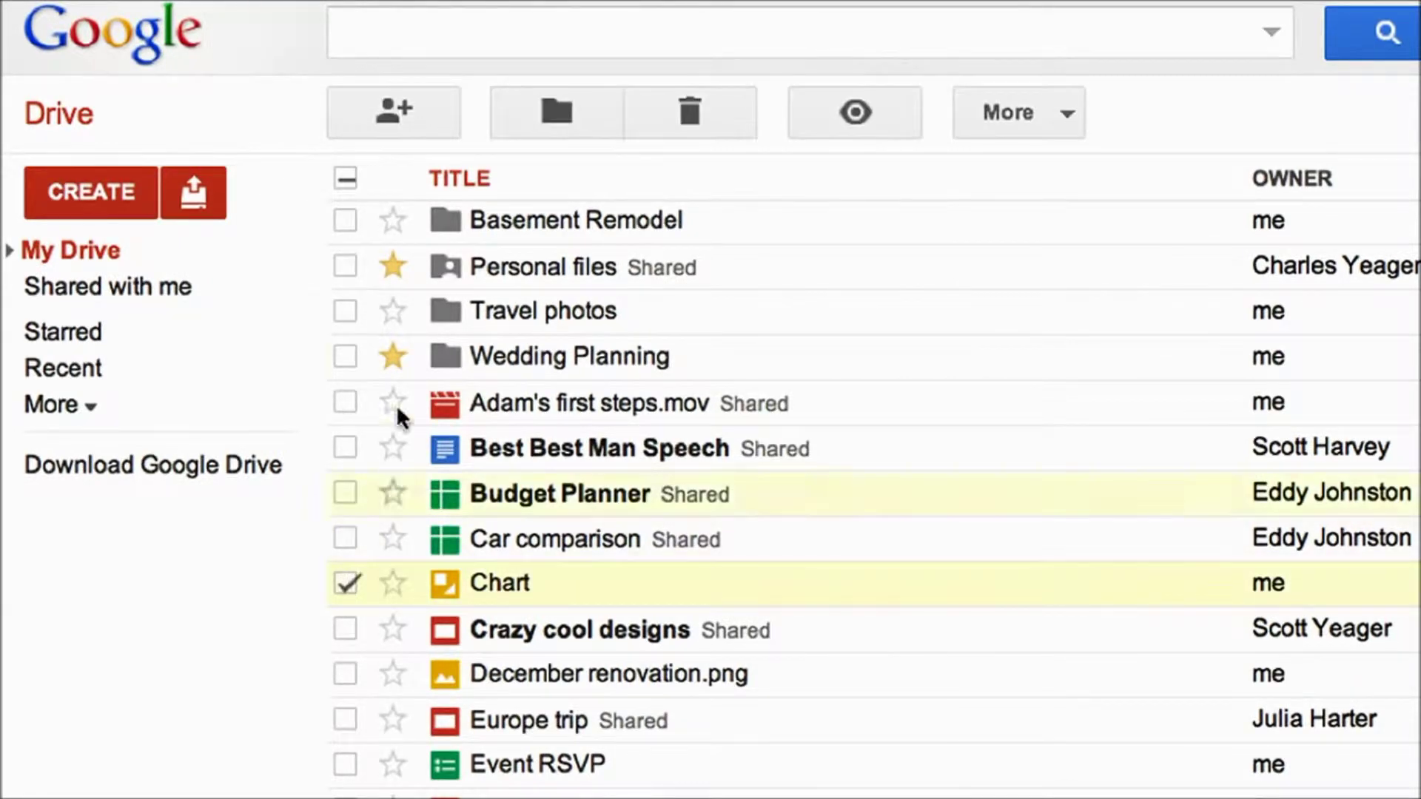
left_click(393, 112)
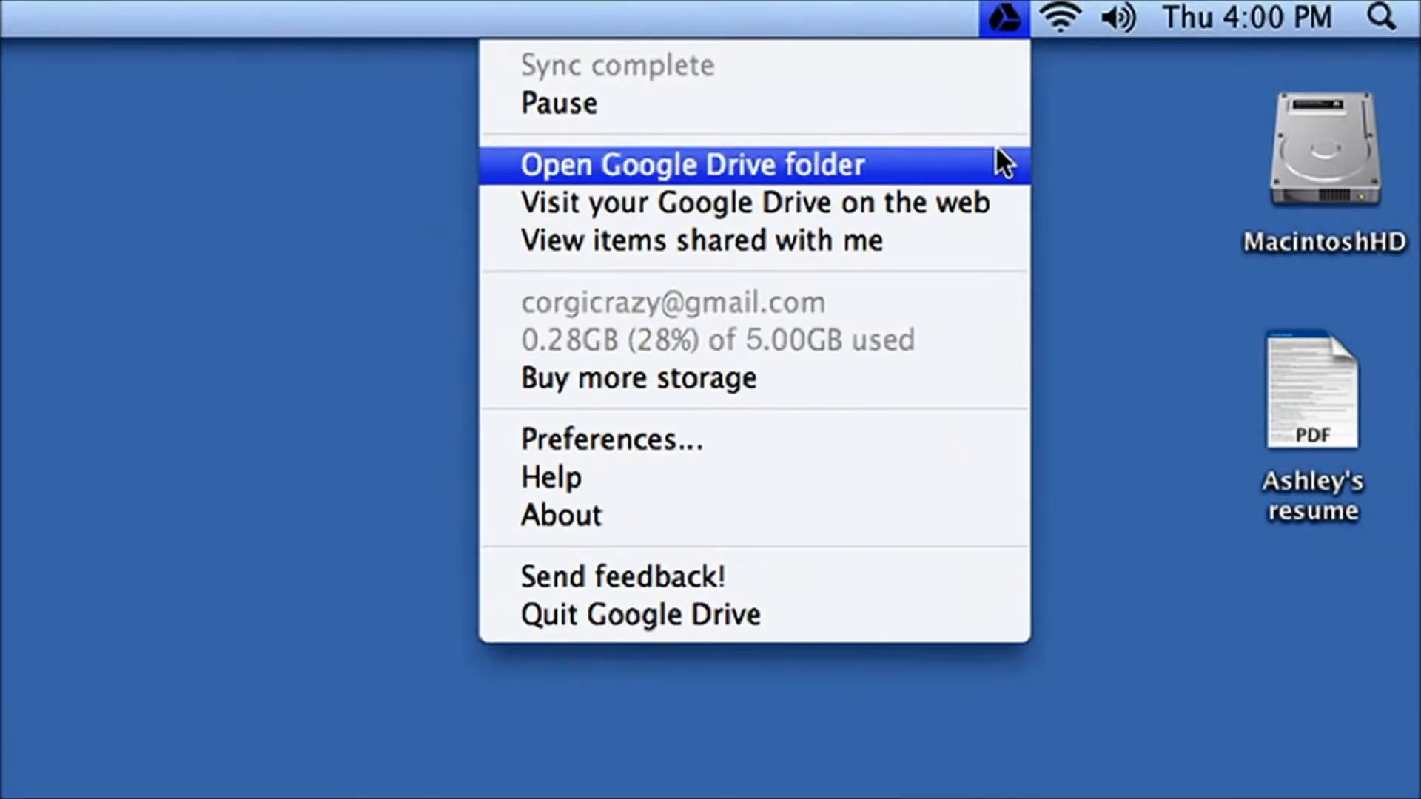
- Open the synced Drive folder, view the files as a thumbnail grid, then return to list layout
left_click(693, 164)
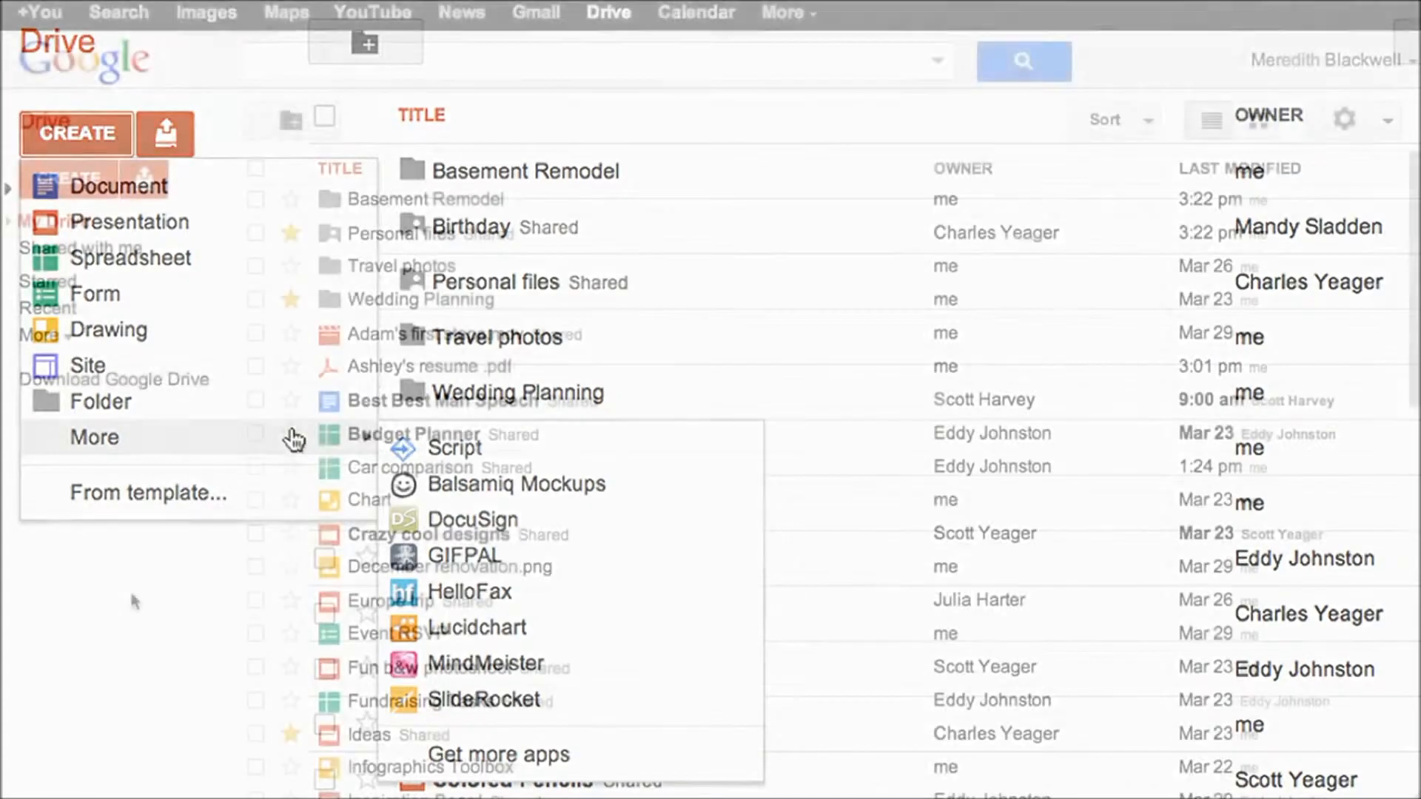
left_click(1256, 121)
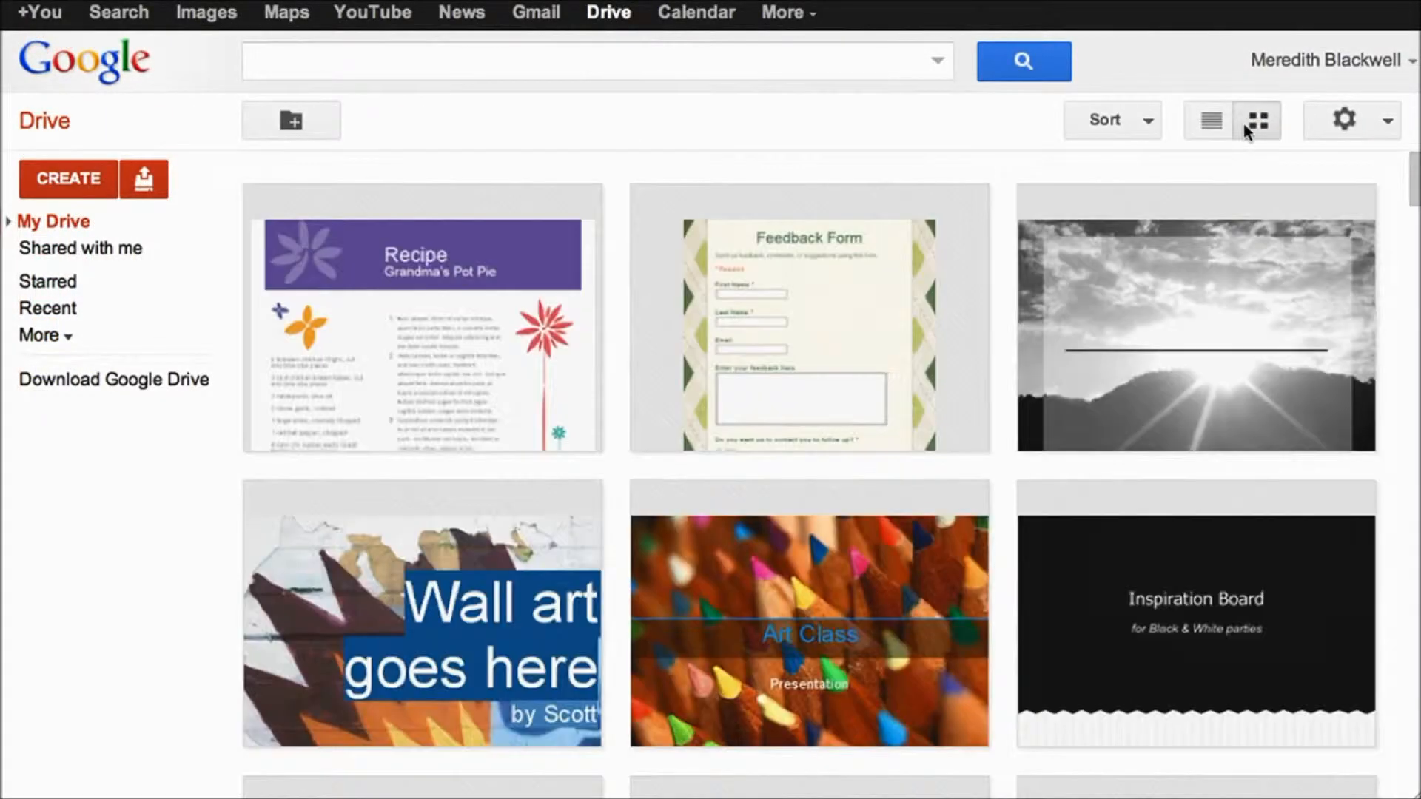
mouse_move(1208, 130)
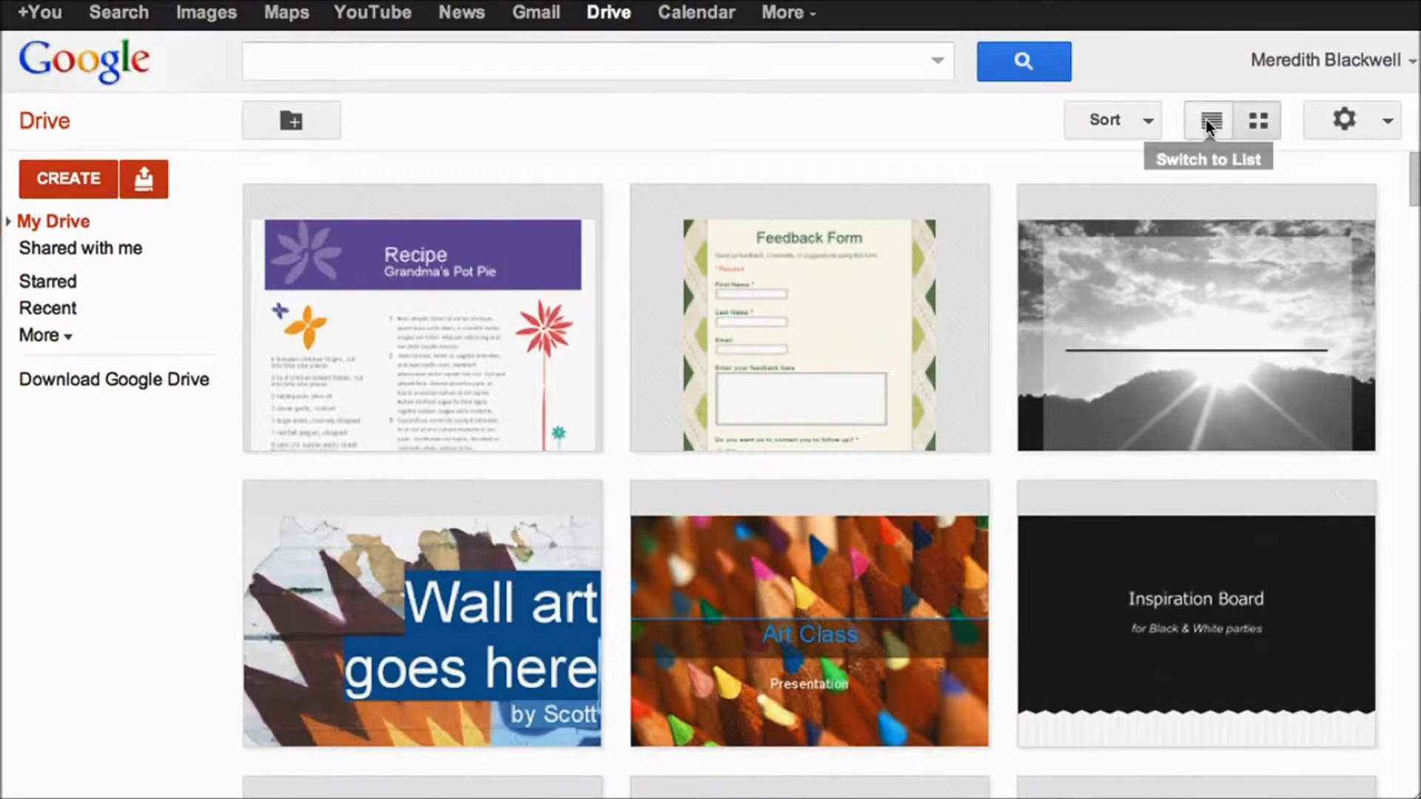
left_click(1216, 121)
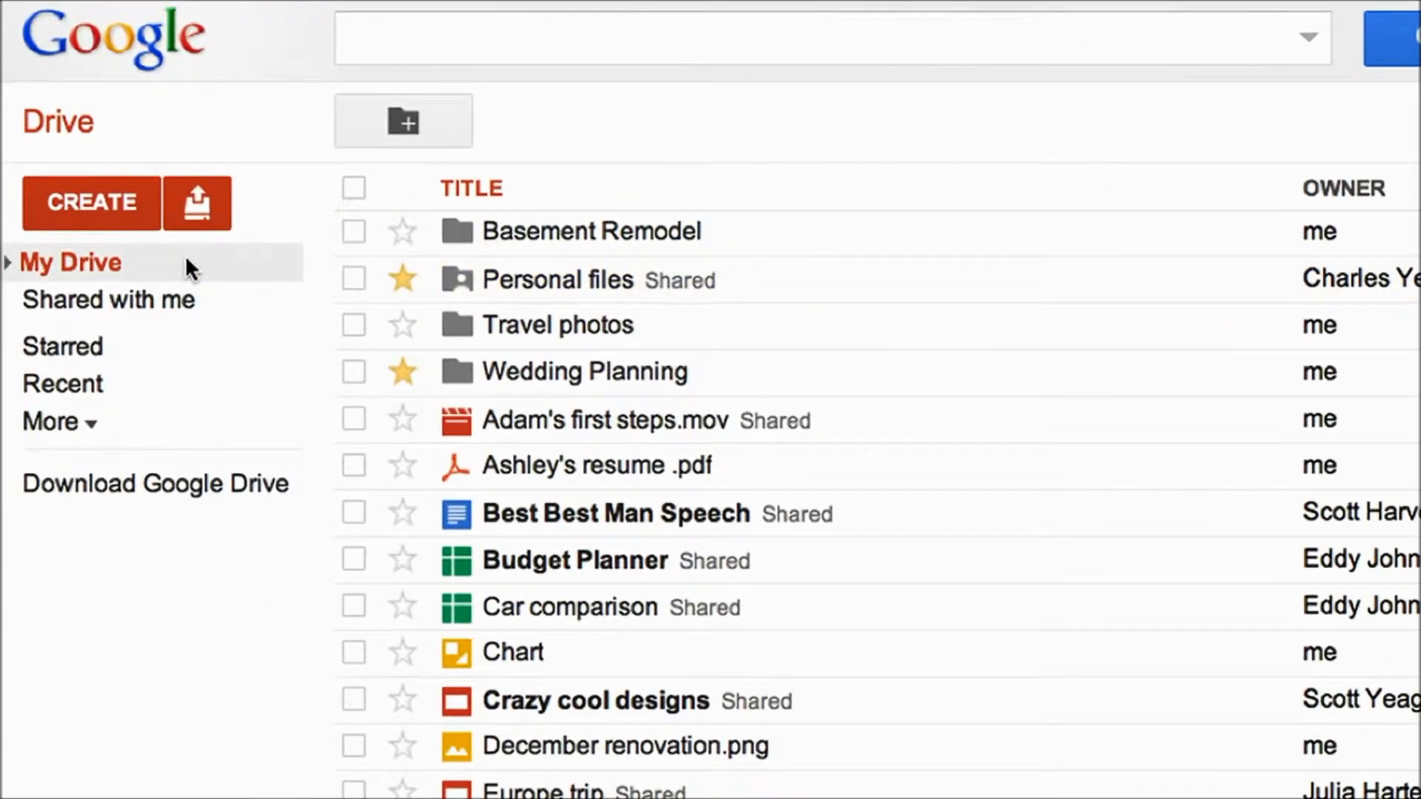
- Expand My Drive to list Basement Remodel, Personal files, Travel photos and Wedding Planning
left_click(7, 263)
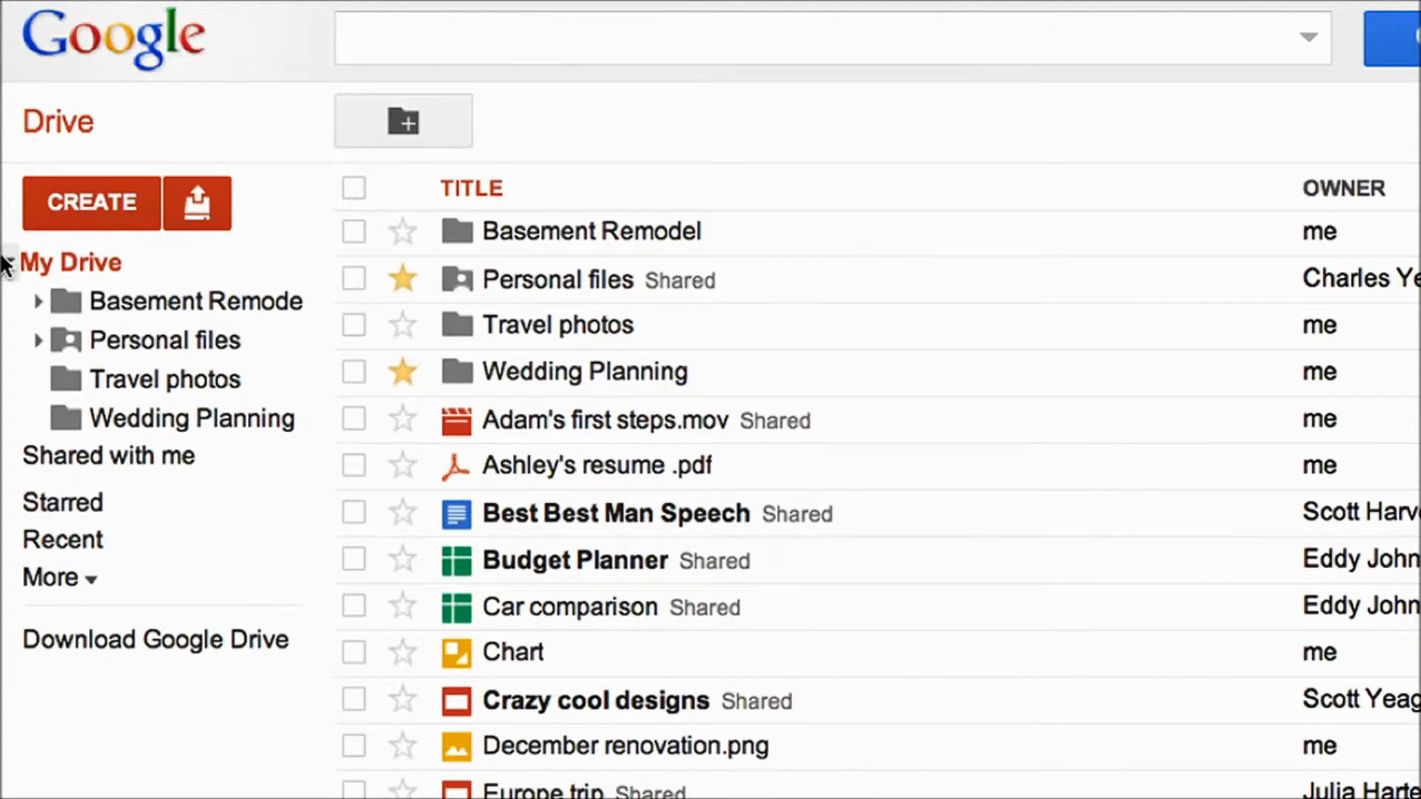
- Move Yosemite itinerary from Shared with me into My Drive, then open the Activity view under More
left_click(108, 456)
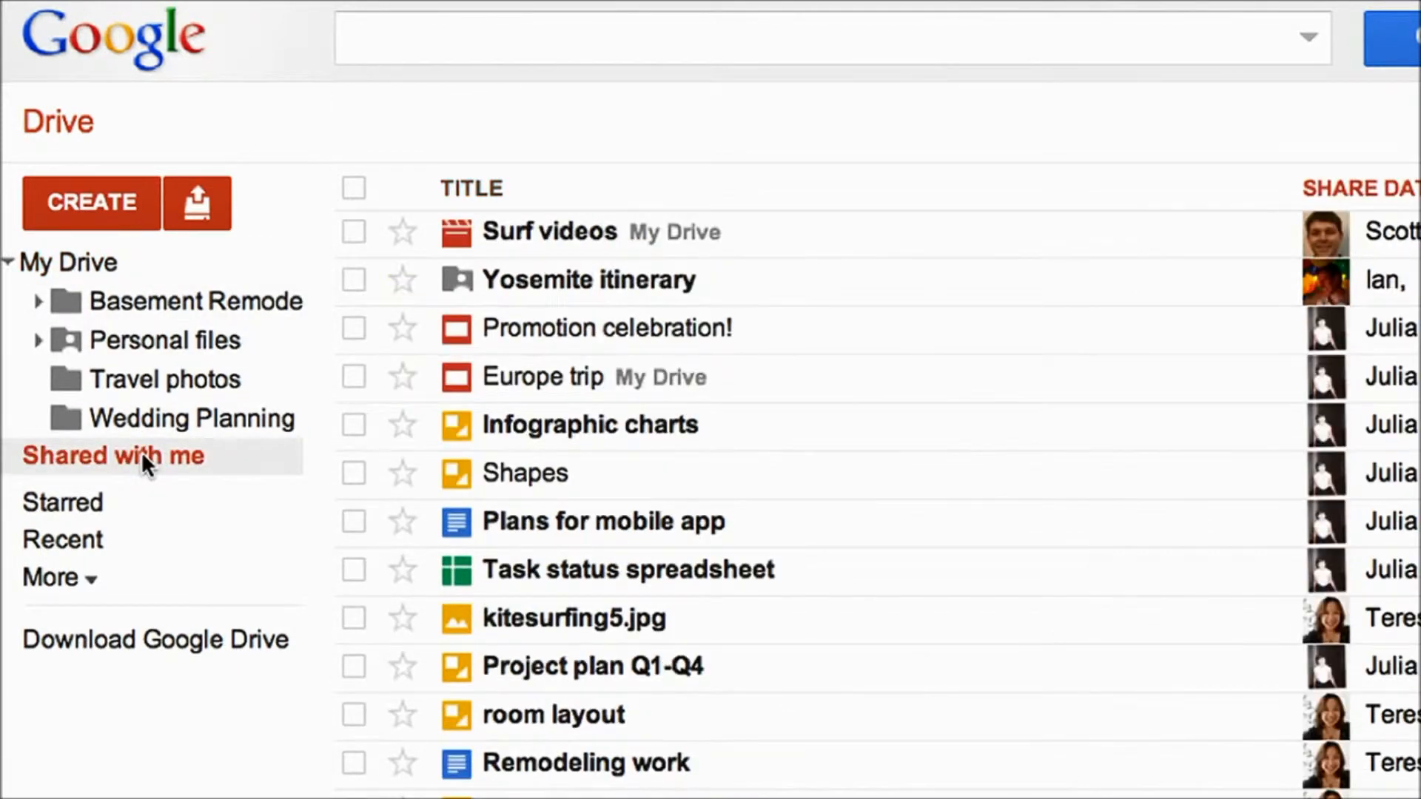
left_click_drag(590, 279, 304, 301)
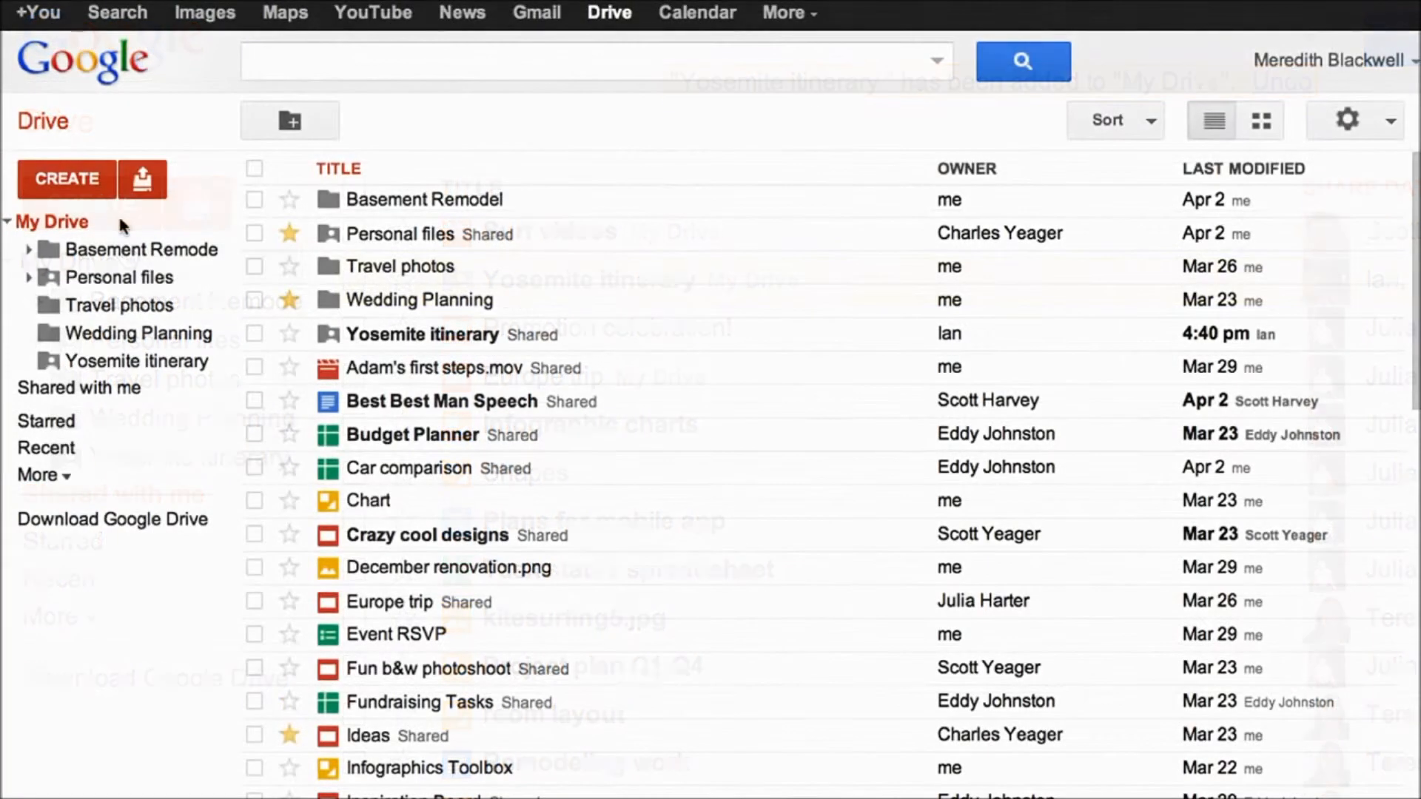
left_click(39, 475)
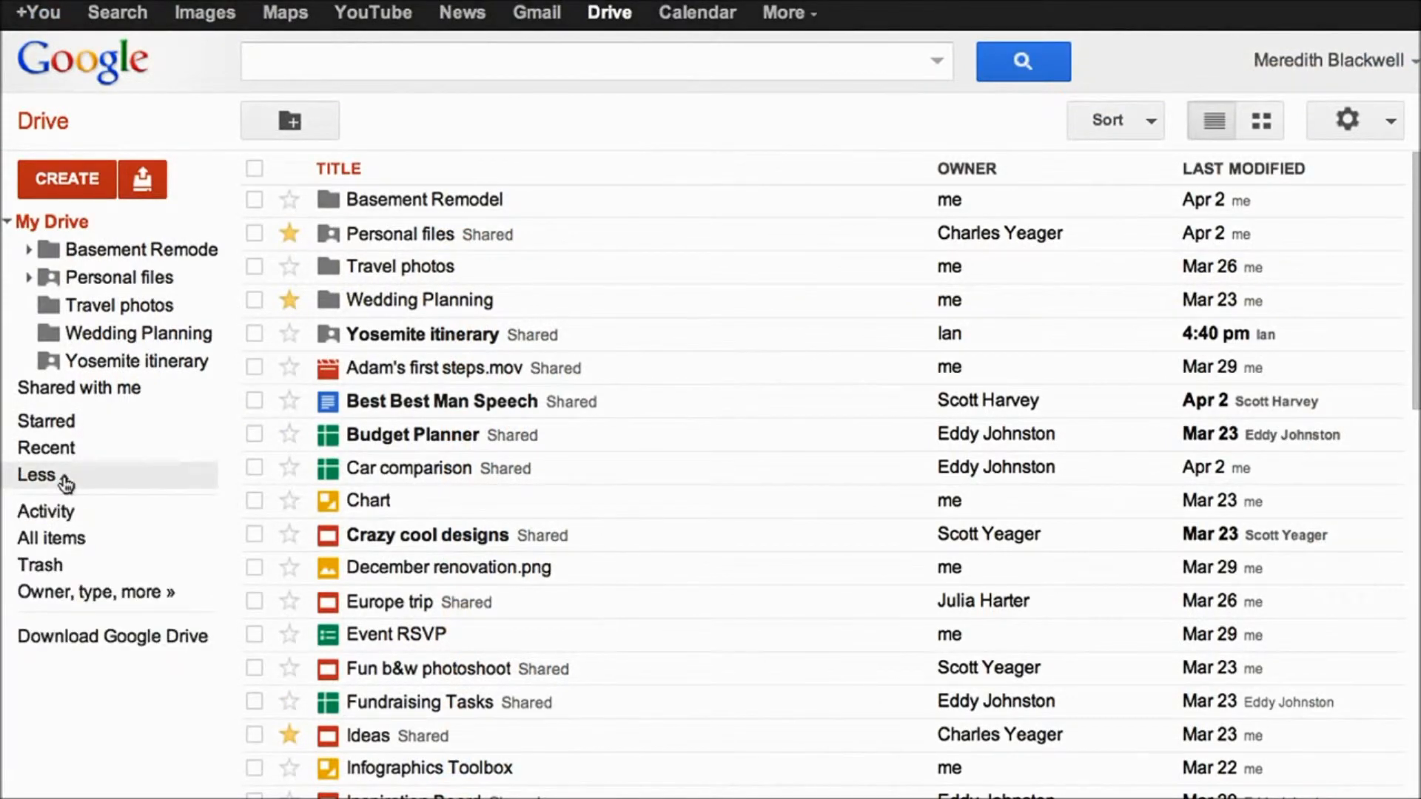
left_click(47, 512)
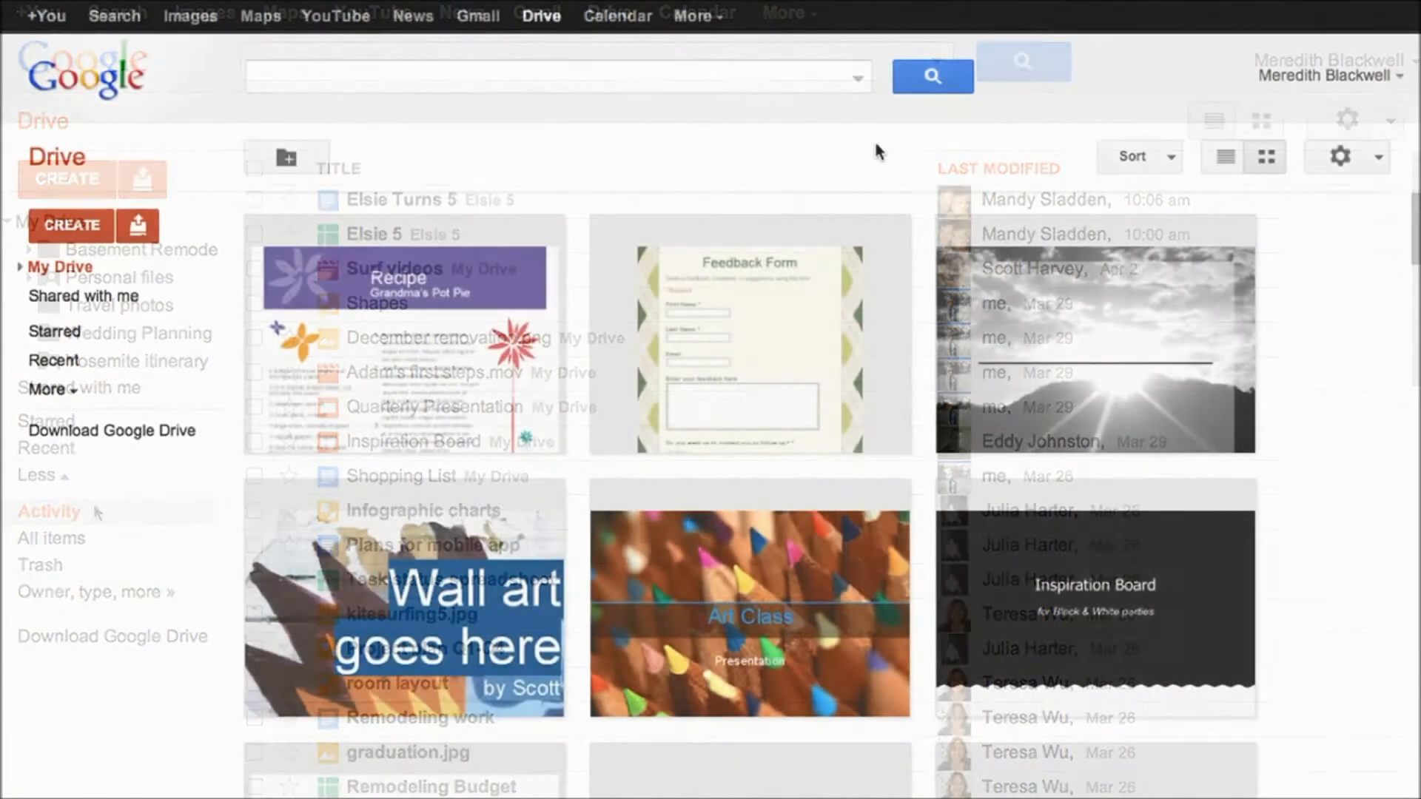
- Search 'mounta', filter the results to Images, then refine the query to 'mount eve'
type("mountain")
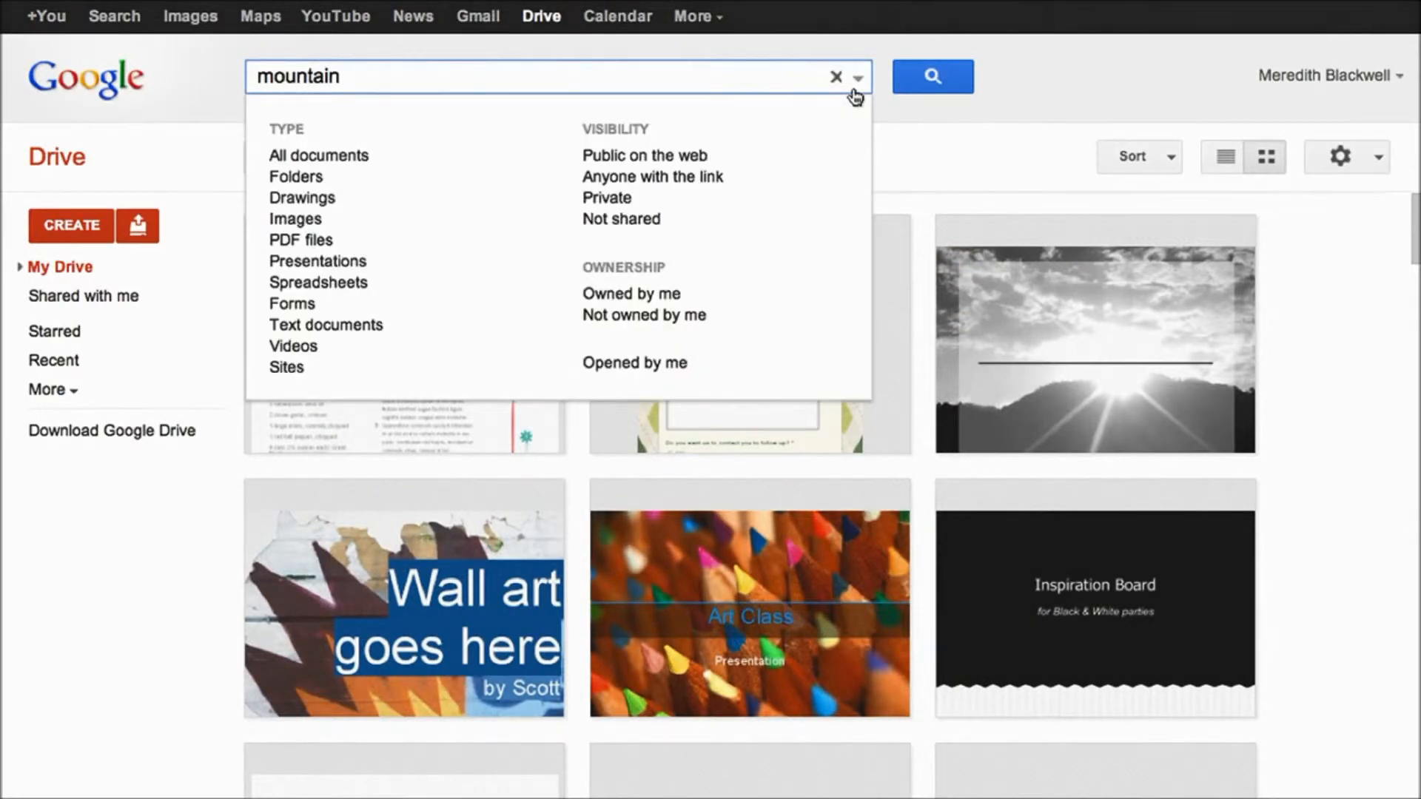
left_click(294, 219)
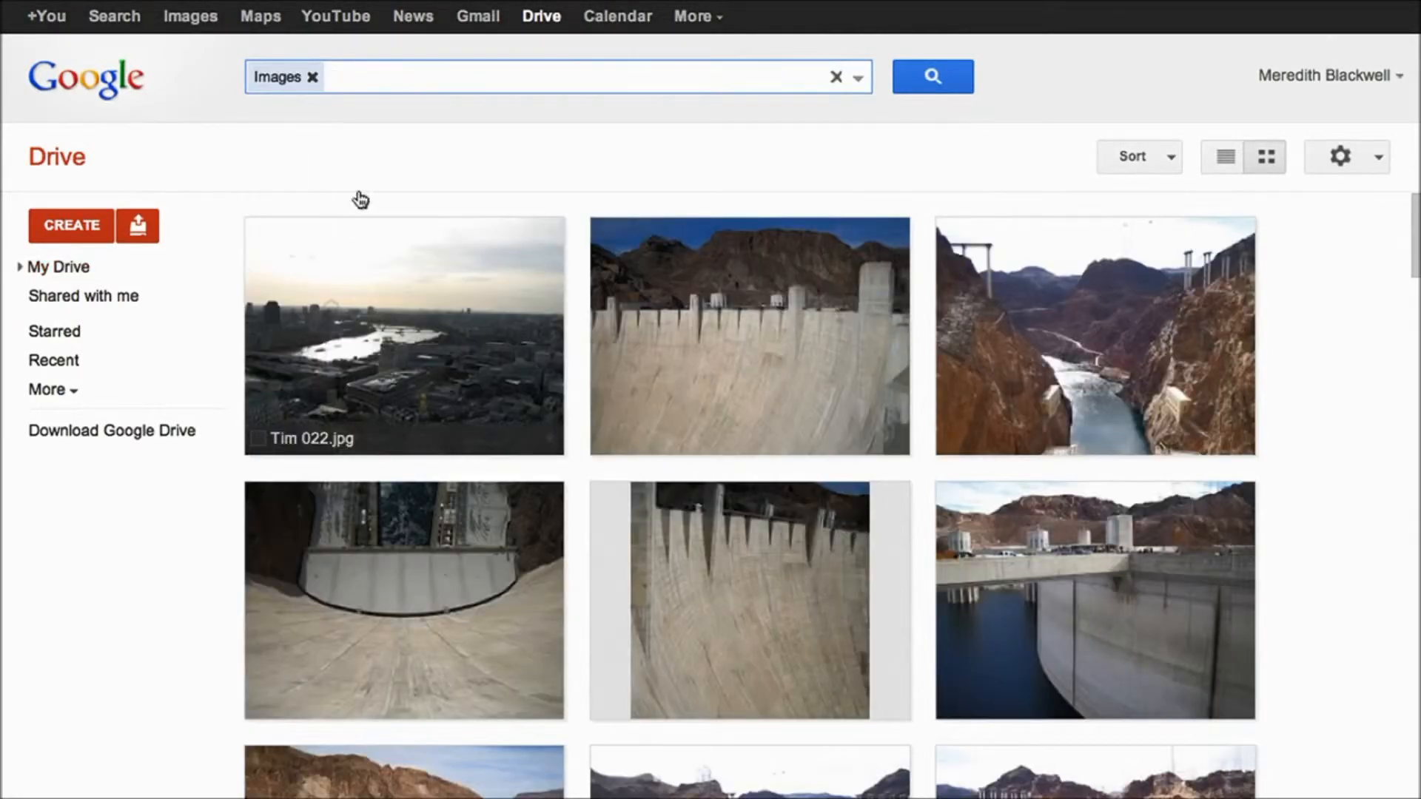
type("mount eve")
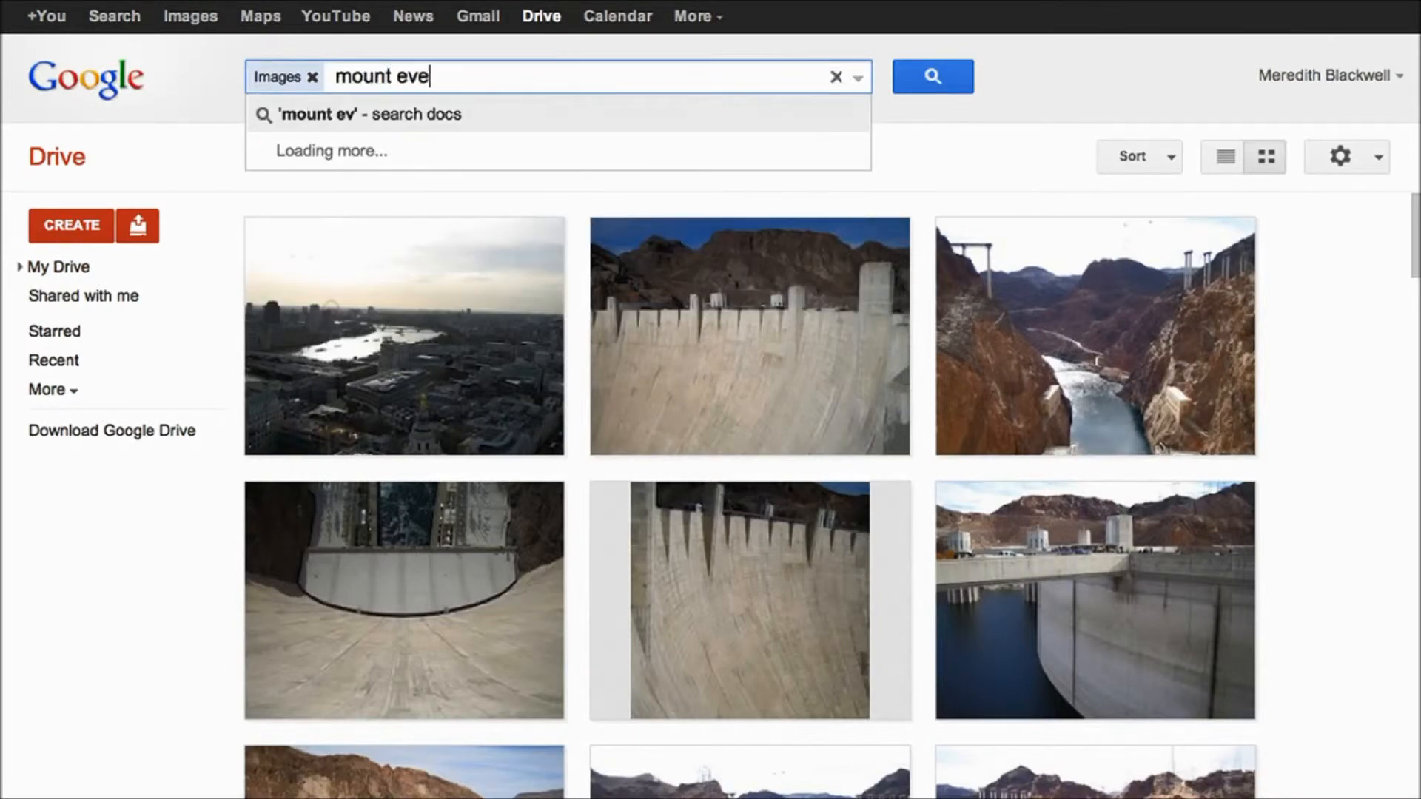